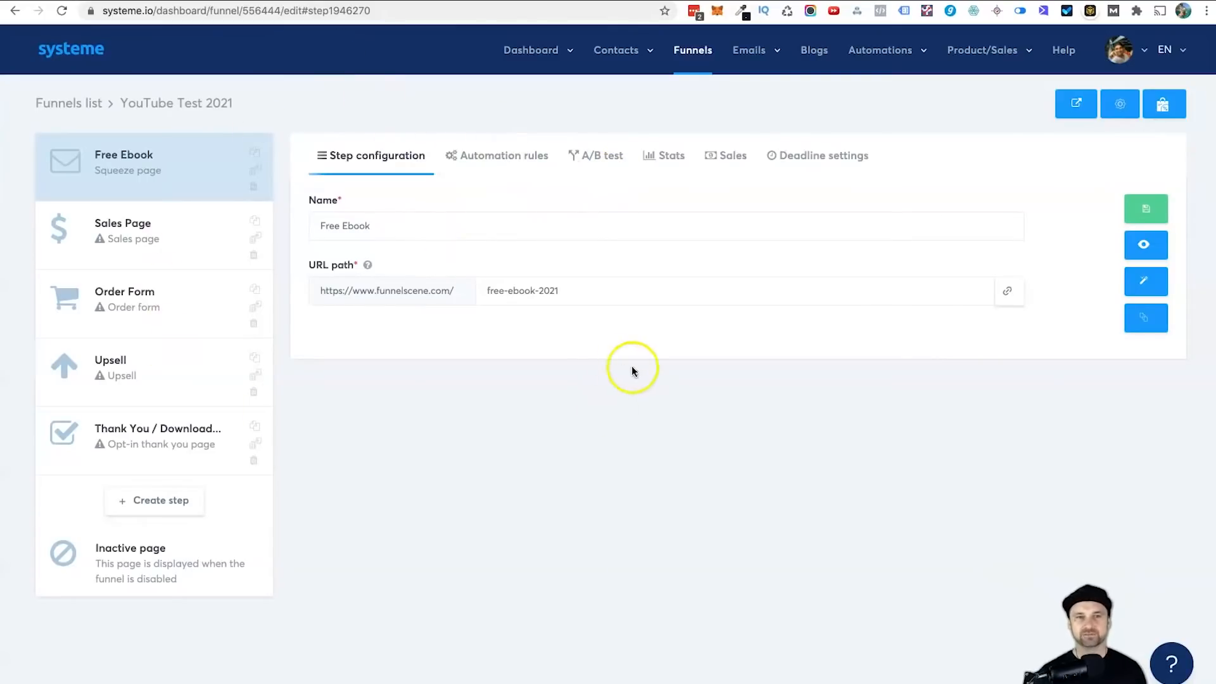
- View the live Free Ebook page and check it for a Facebook pixel with Pixel Helper
{"action": "left_click", "coordinate": [1145, 244]}
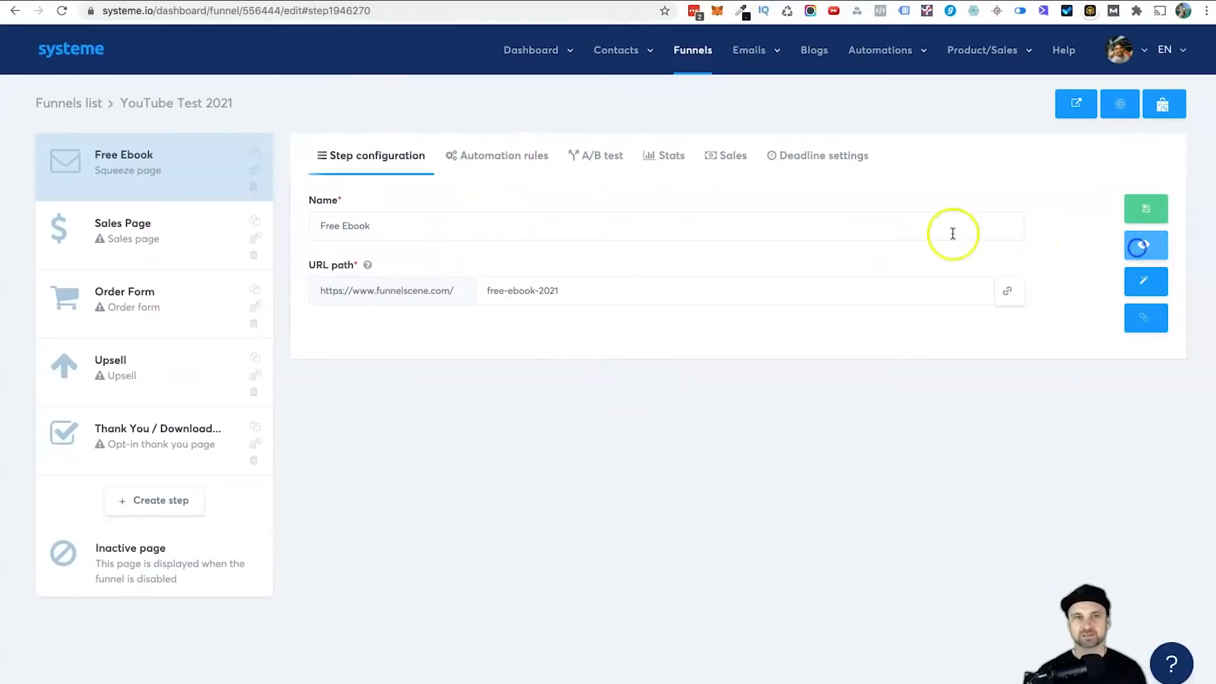
{"action": "left_click", "coordinate": [1076, 102]}
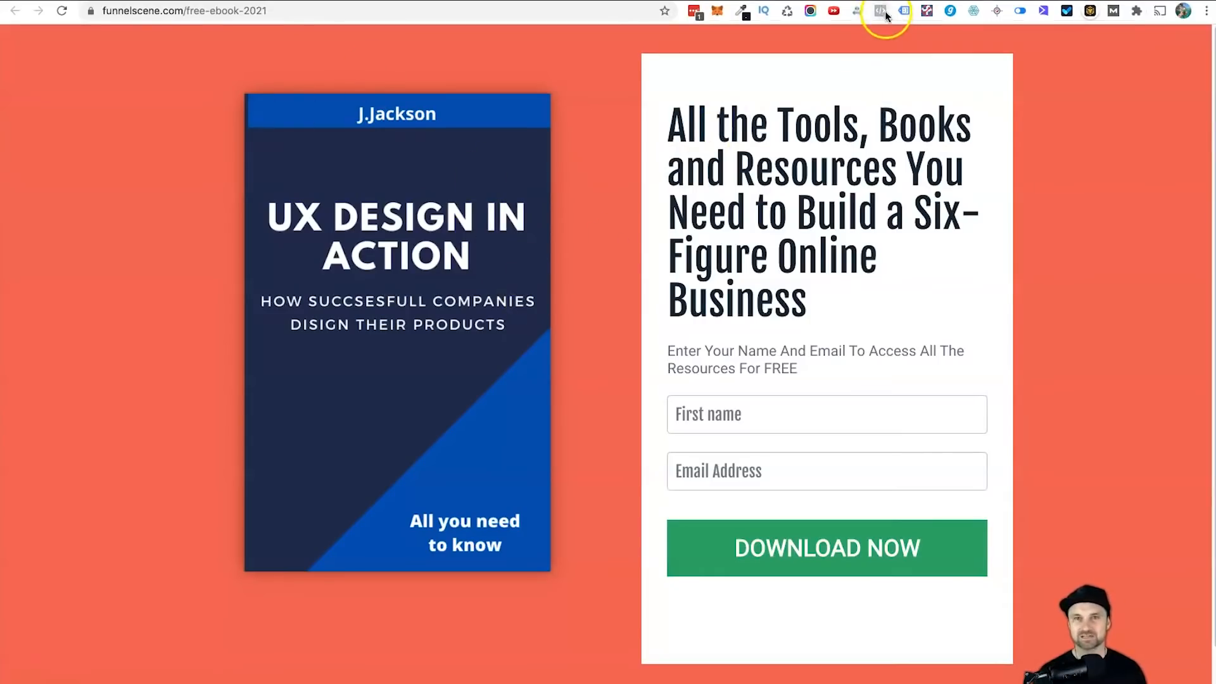
{"action": "mouse_move", "coordinate": [880, 12]}
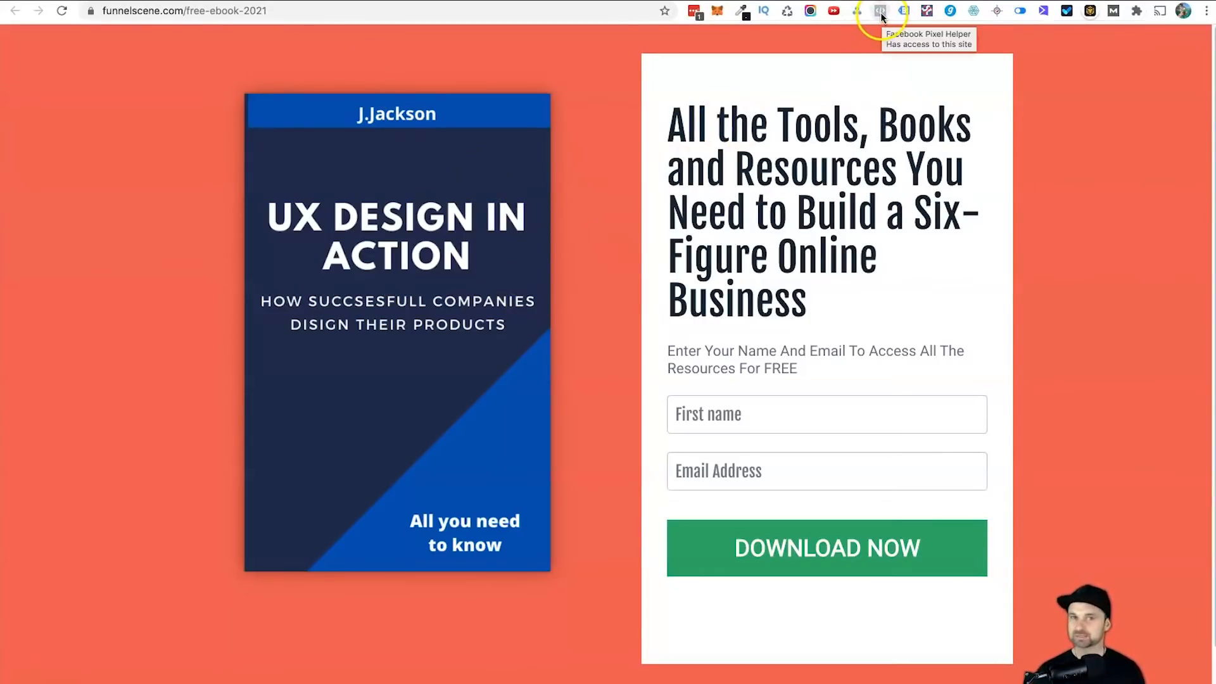
{"action": "left_click", "coordinate": [879, 11]}
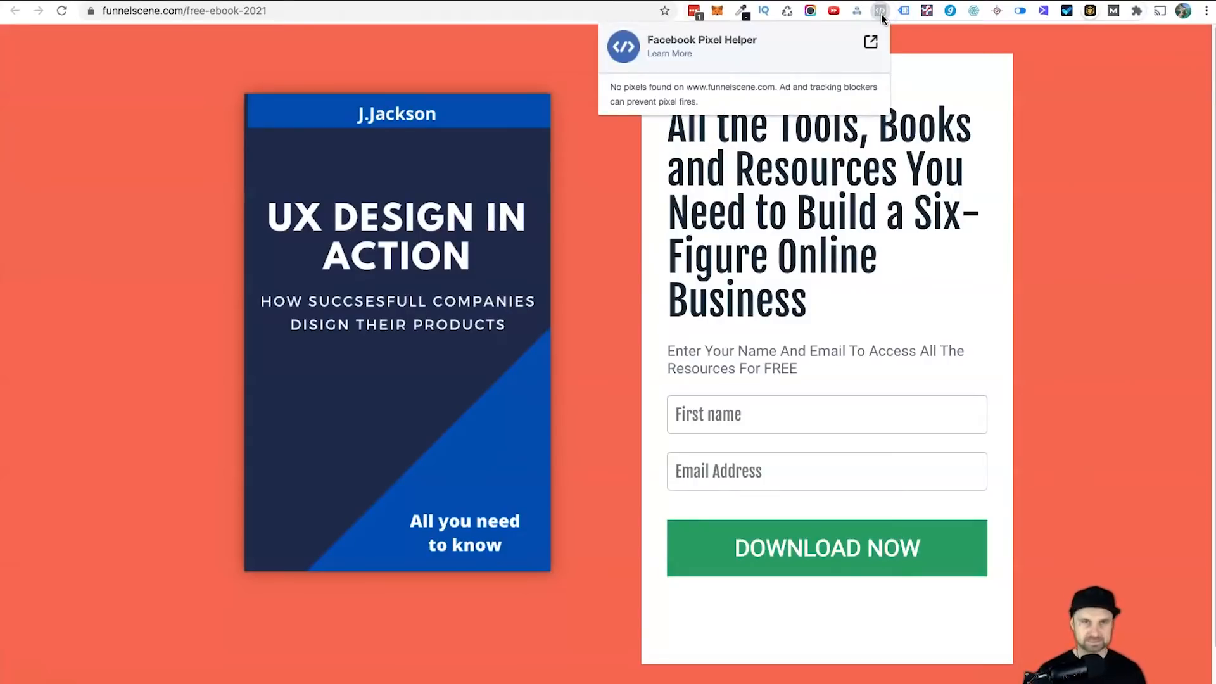
{"action": "mouse_move", "coordinate": [613, 153]}
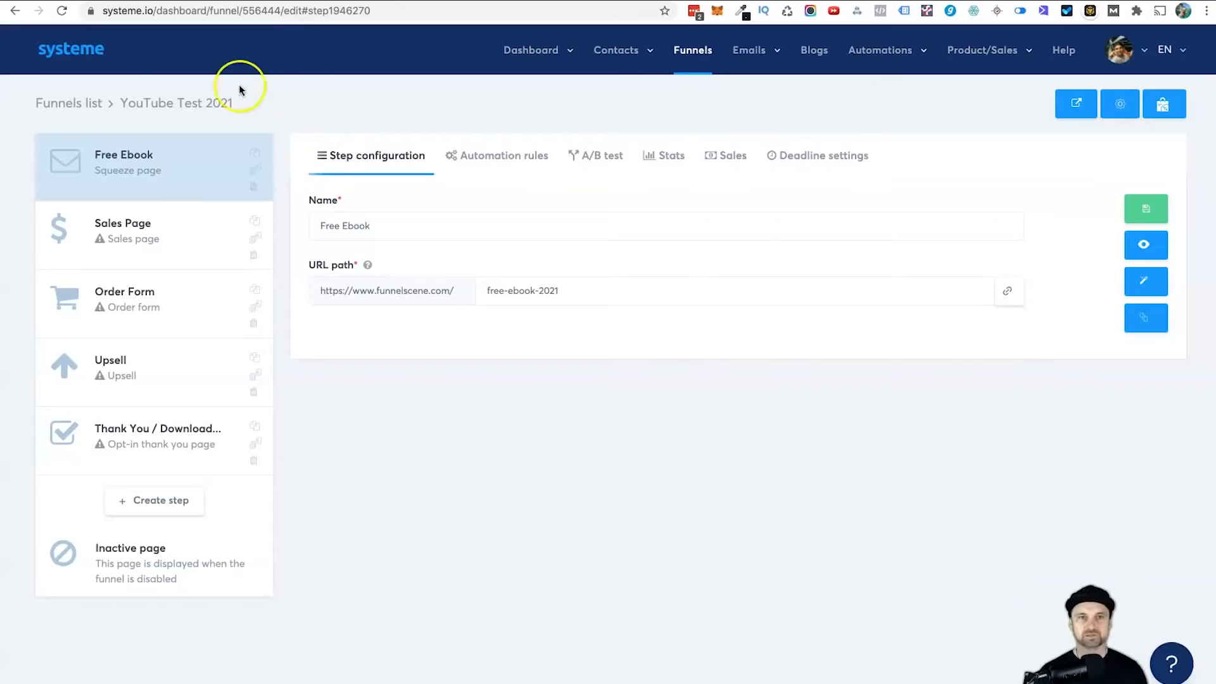
{"action": "mouse_move", "coordinate": [457, 183]}
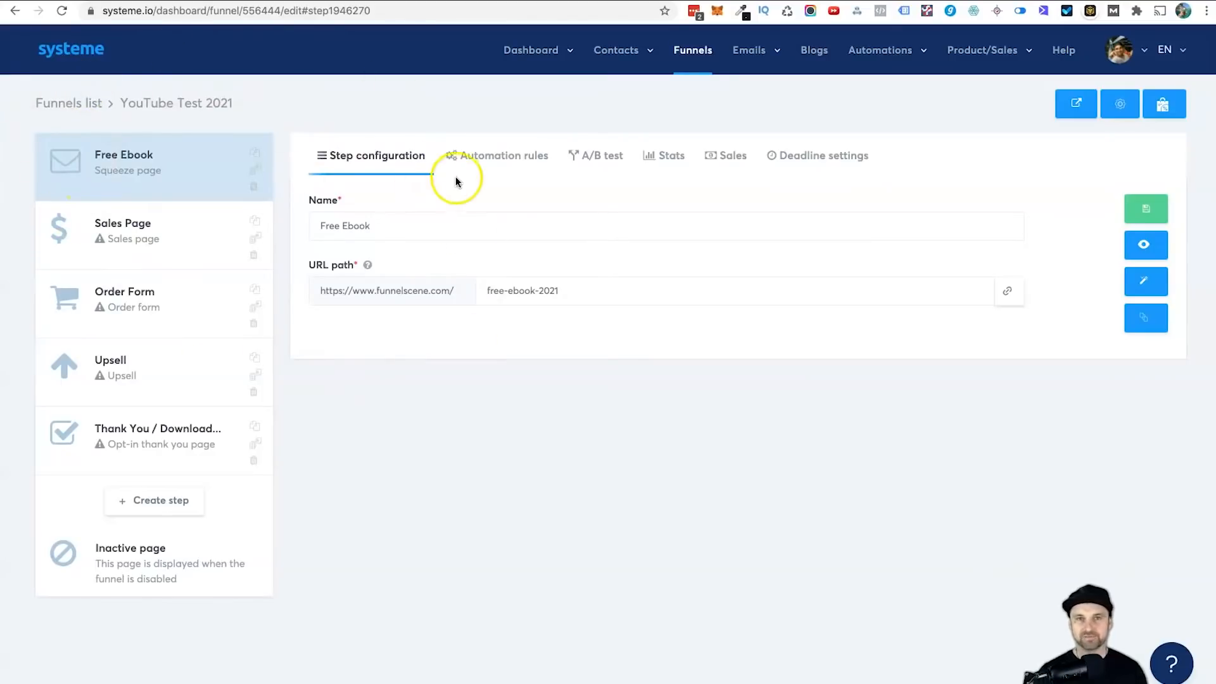
{"action": "mouse_move", "coordinate": [180, 174]}
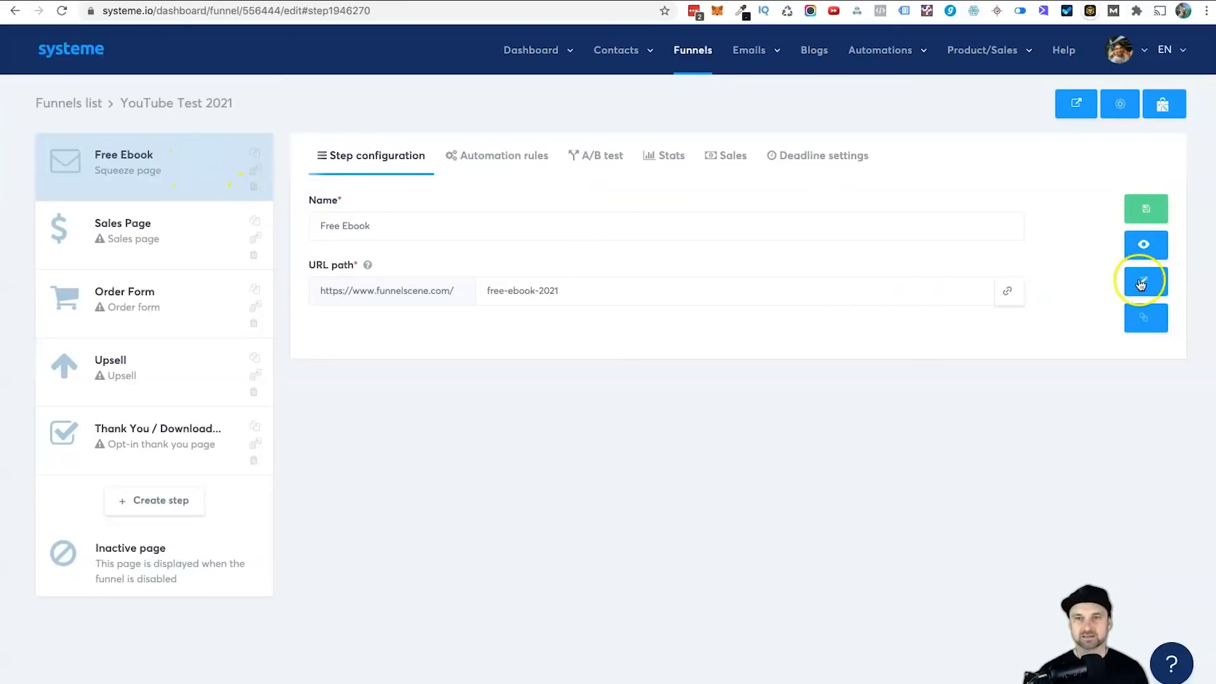
- Open the Free Ebook page in the editor and reach its header tracking-code editor via Settings
{"action": "left_click", "coordinate": [1145, 282]}
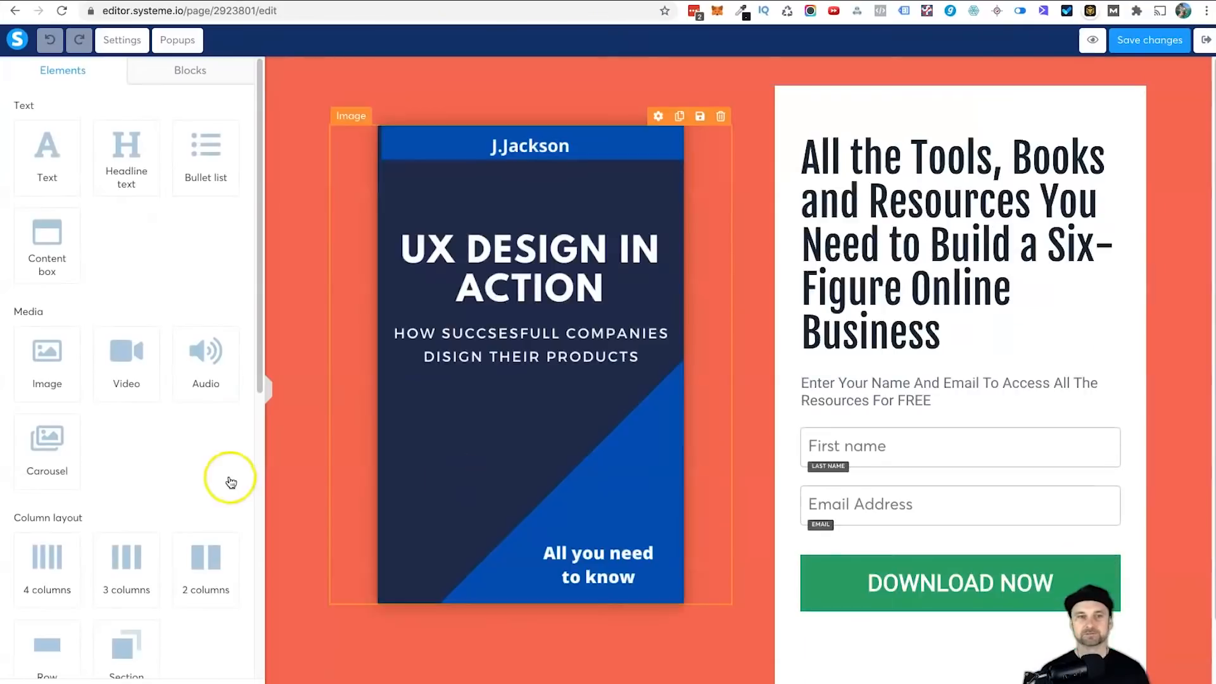
{"action": "scroll", "scroll_direction": "down", "scroll_amount": 3}
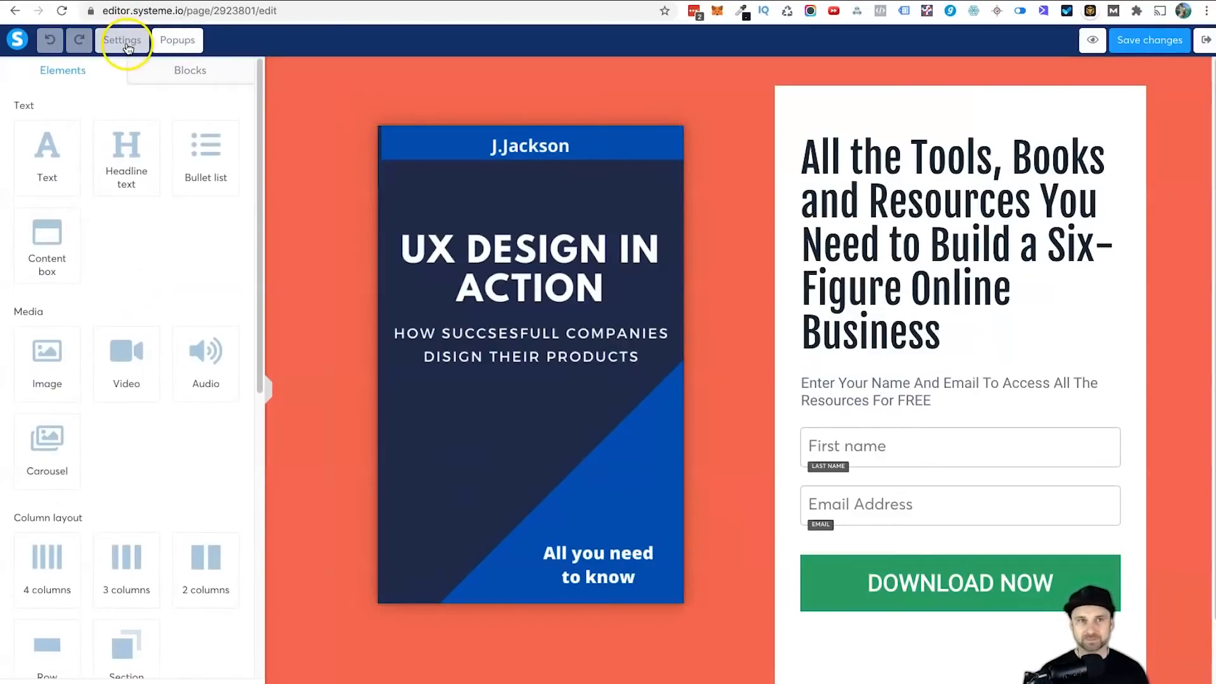
{"action": "left_click", "coordinate": [122, 40]}
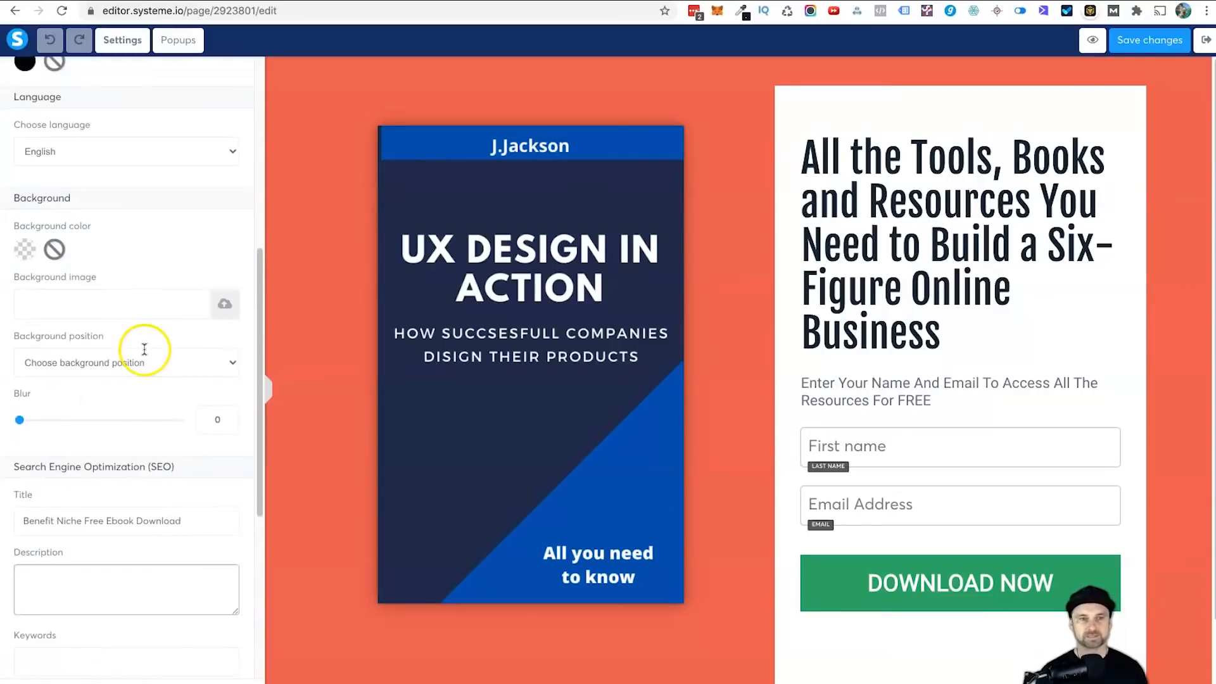
{"action": "scroll", "scroll_direction": "down", "scroll_amount": 3}
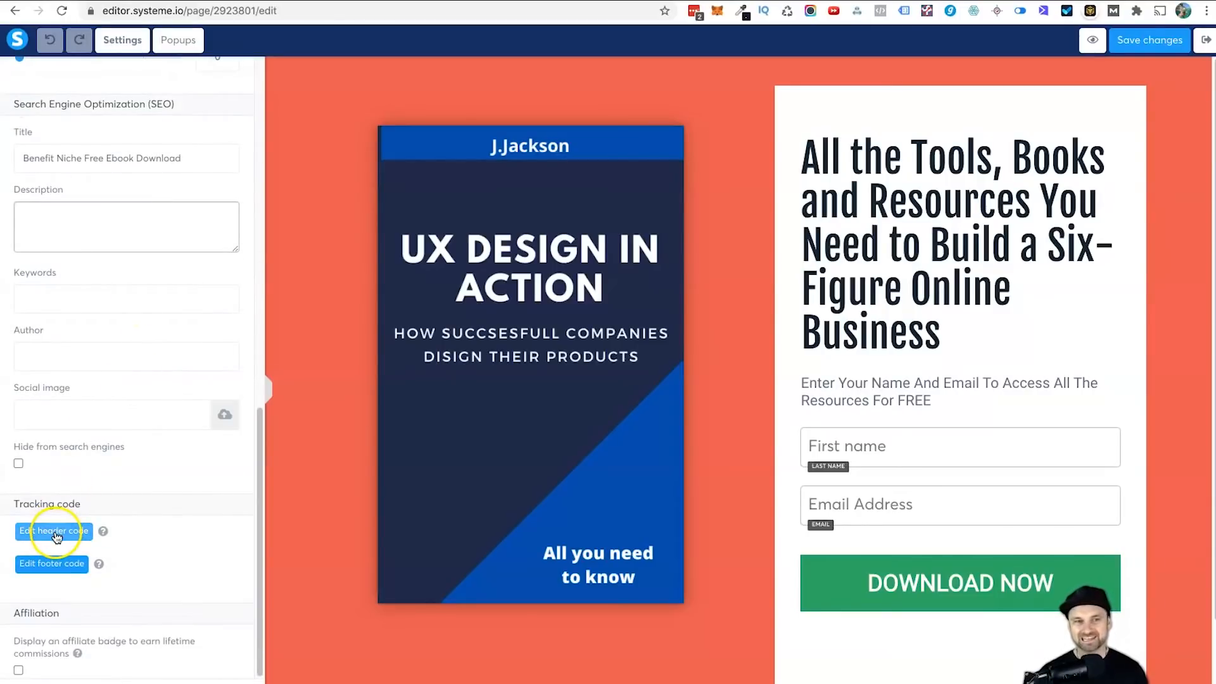
{"action": "left_click", "coordinate": [53, 531]}
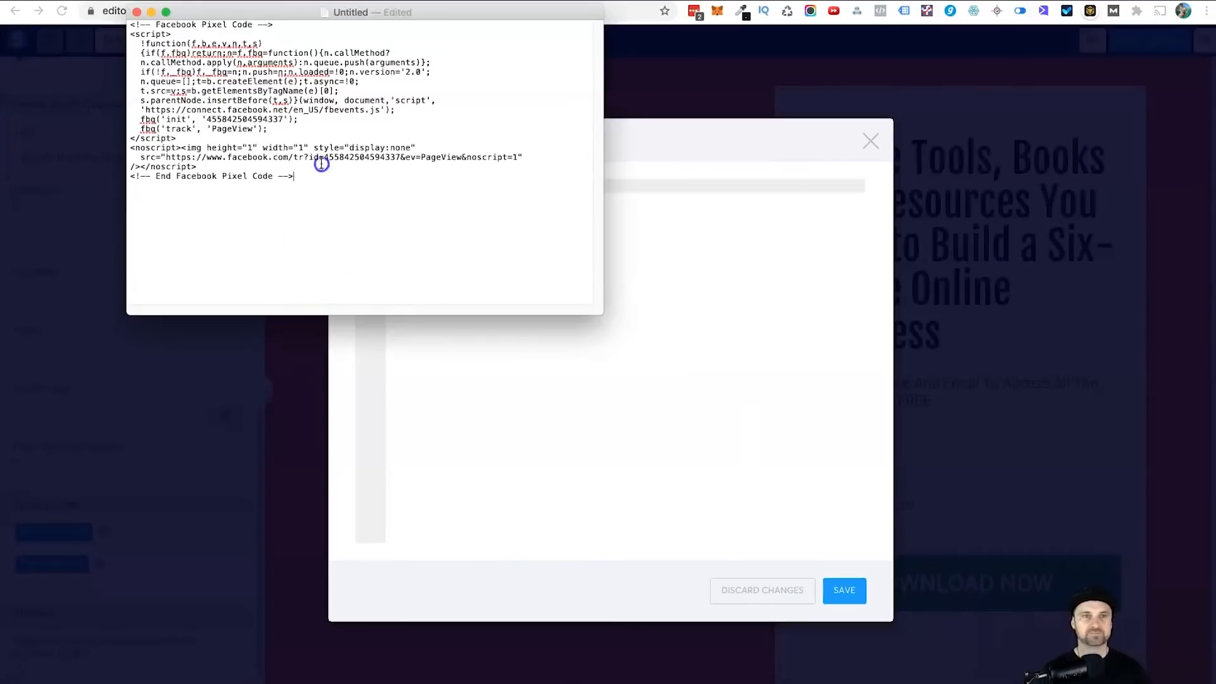
- Paste the Facebook Pixel code into the Free Ebook page's header code field and save it
{"action": "key", "text": "cmd+a"}
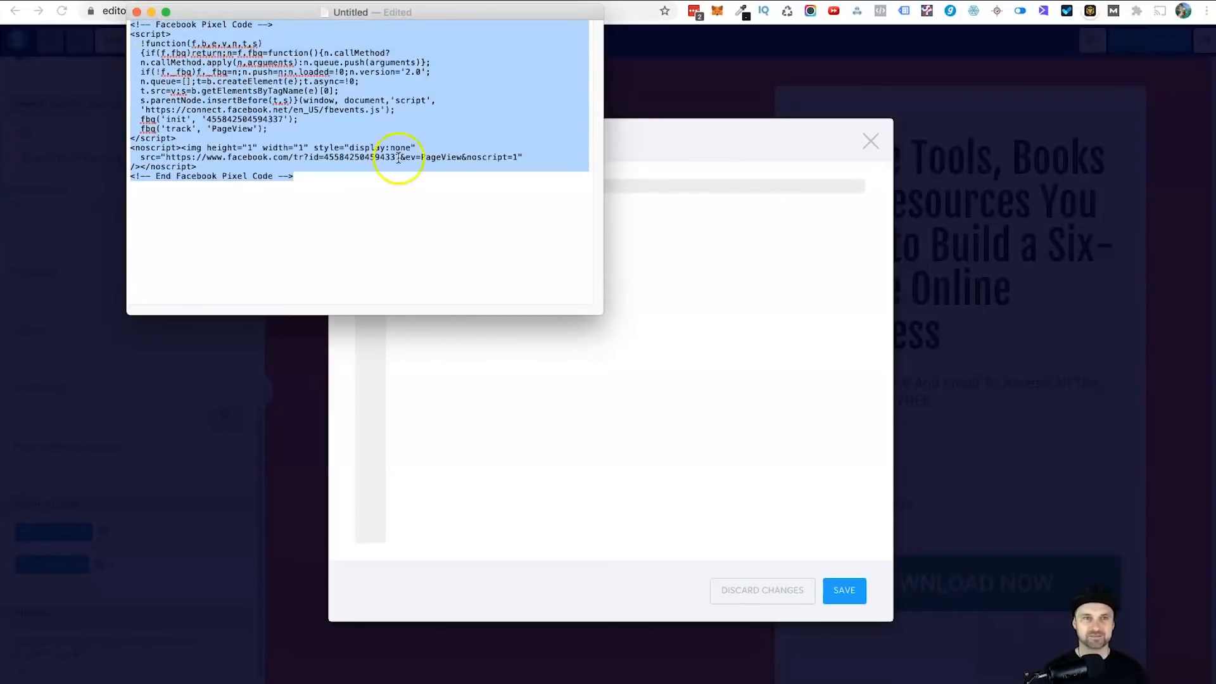
{"action": "right_click", "coordinate": [395, 186]}
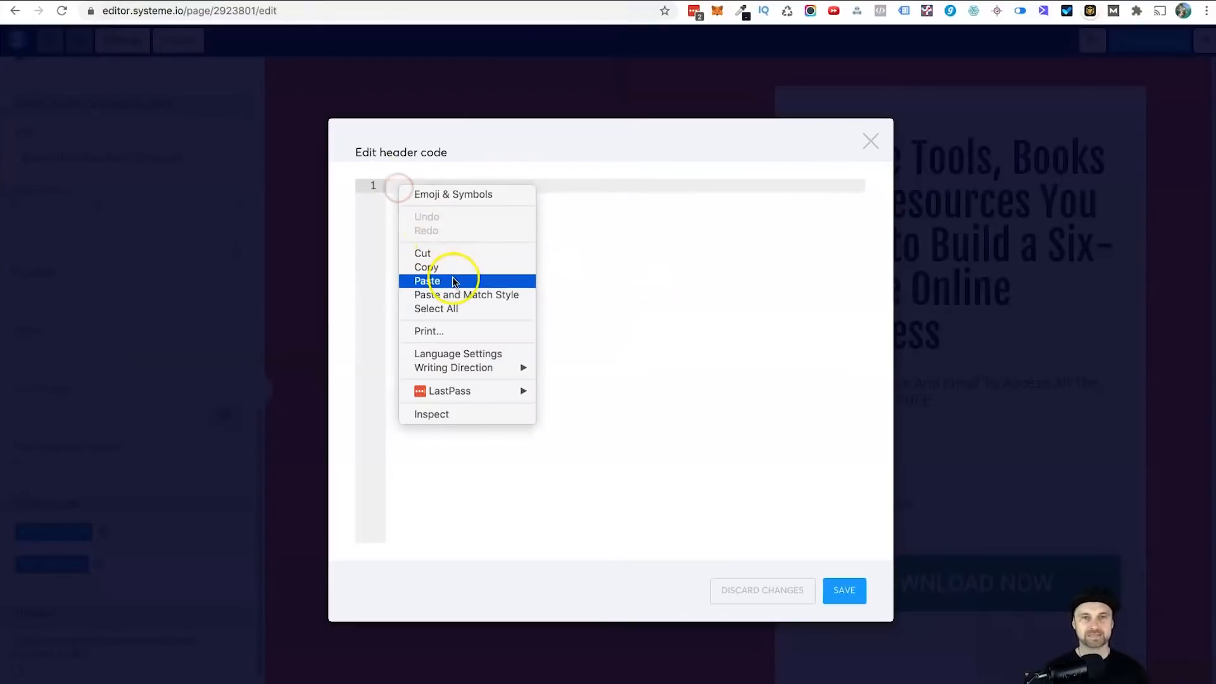
{"action": "left_click", "coordinate": [427, 281]}
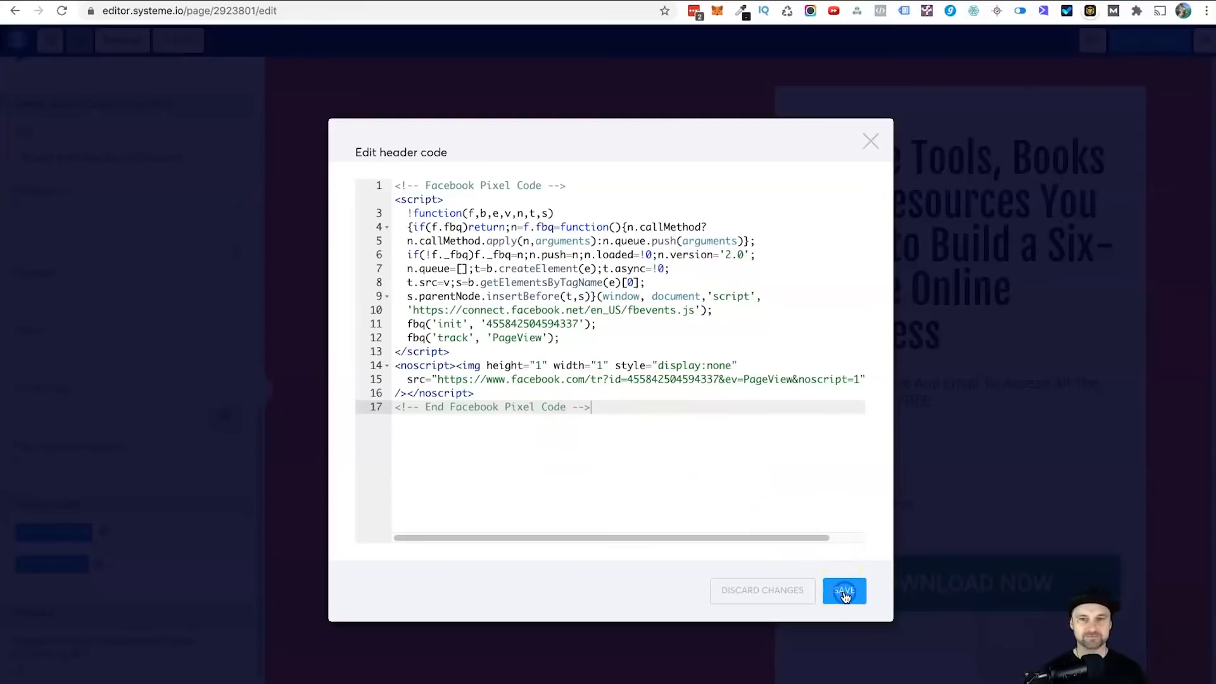
{"action": "left_click", "coordinate": [843, 590]}
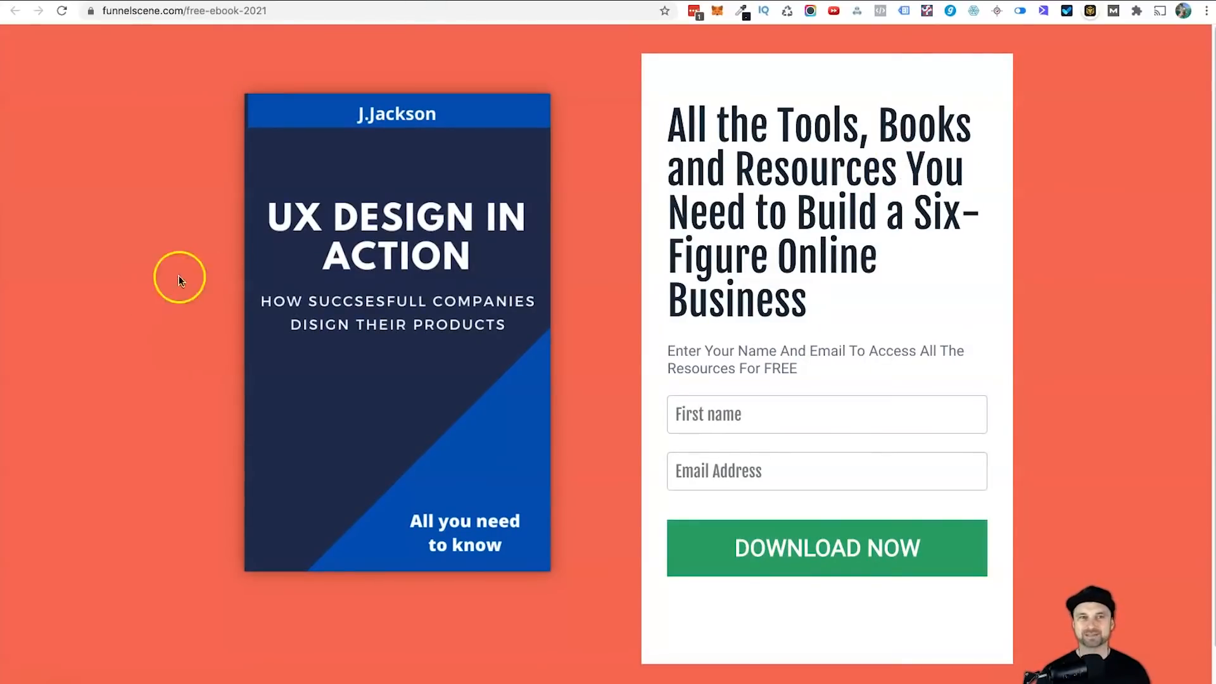
- Check the reloaded live Free Ebook page for a Facebook pixel with Pixel Helper
{"action": "left_click", "coordinate": [879, 11]}
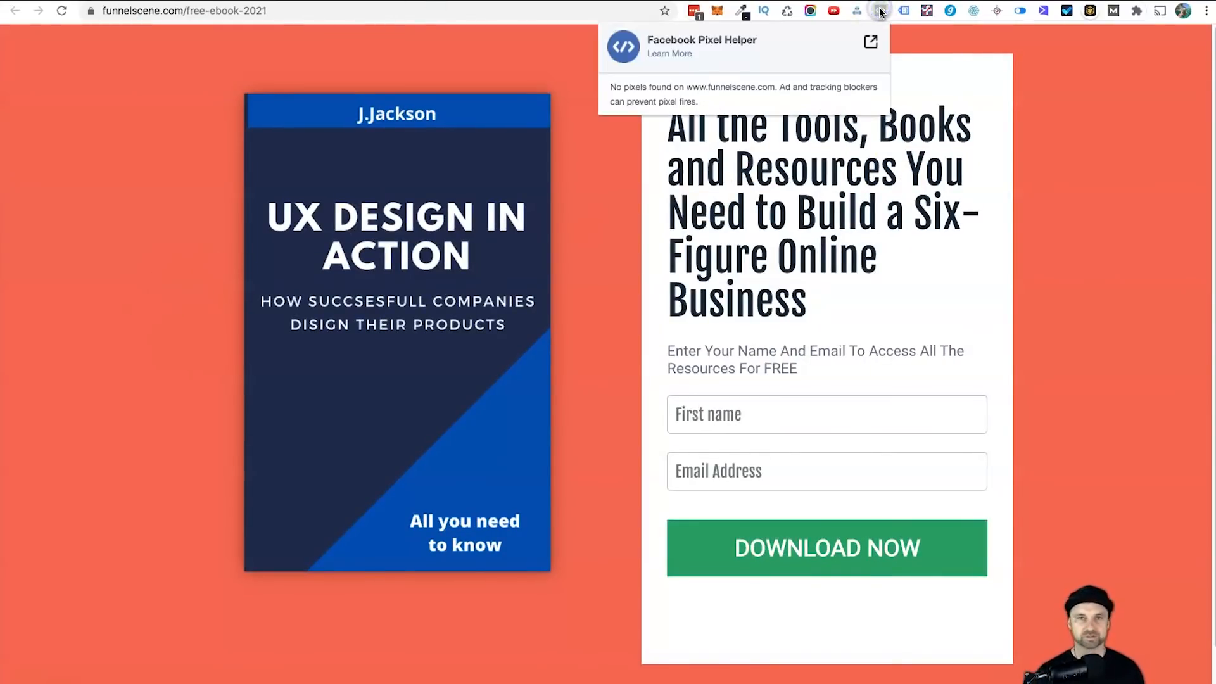
{"action": "left_click", "coordinate": [879, 11]}
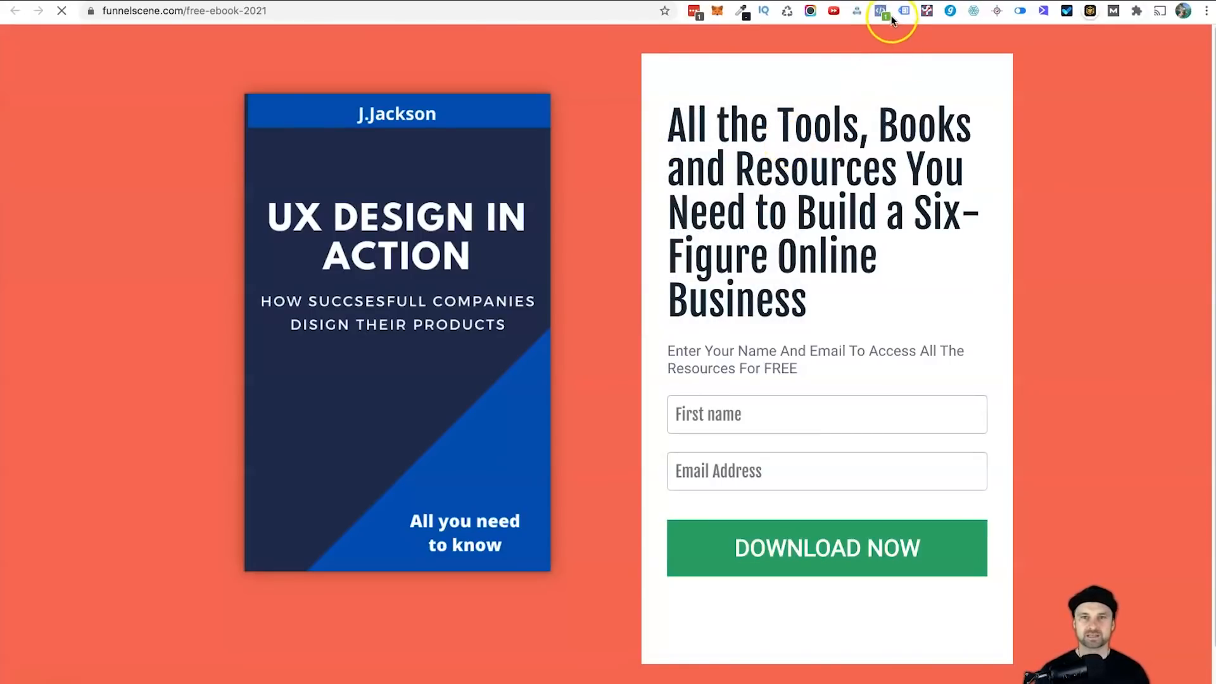
{"action": "left_click", "coordinate": [891, 11]}
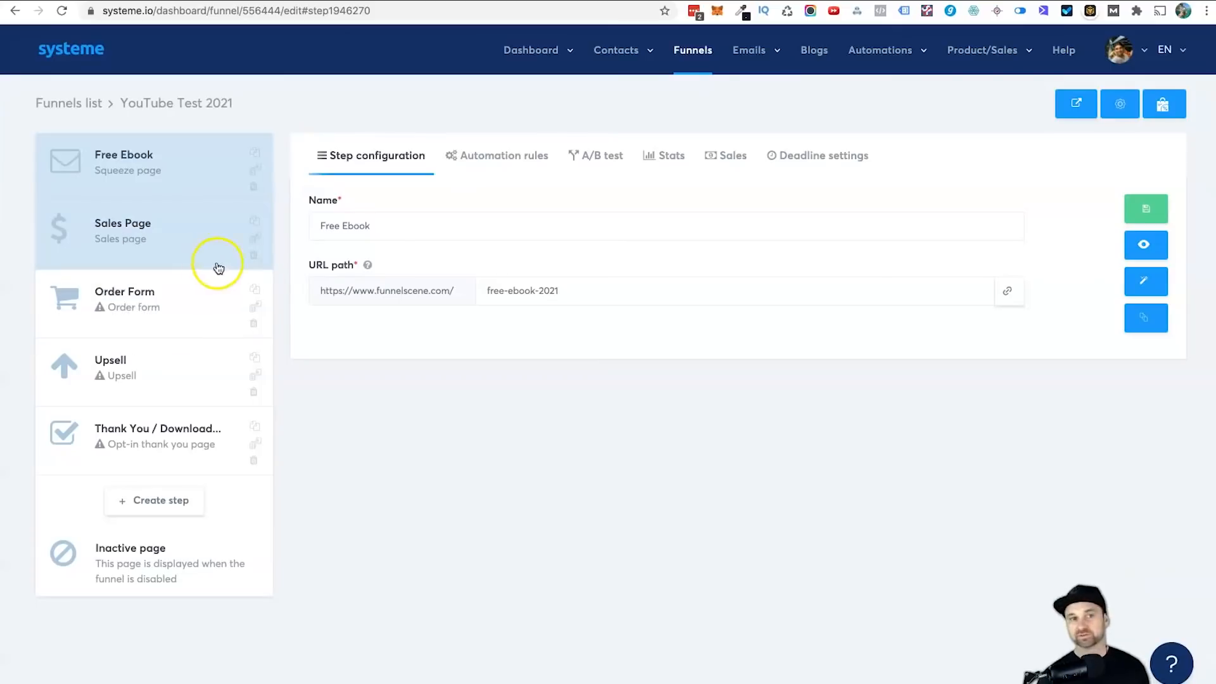
- Switch to the Sales Page step and open it in the page editor
{"action": "left_click", "coordinate": [123, 230]}
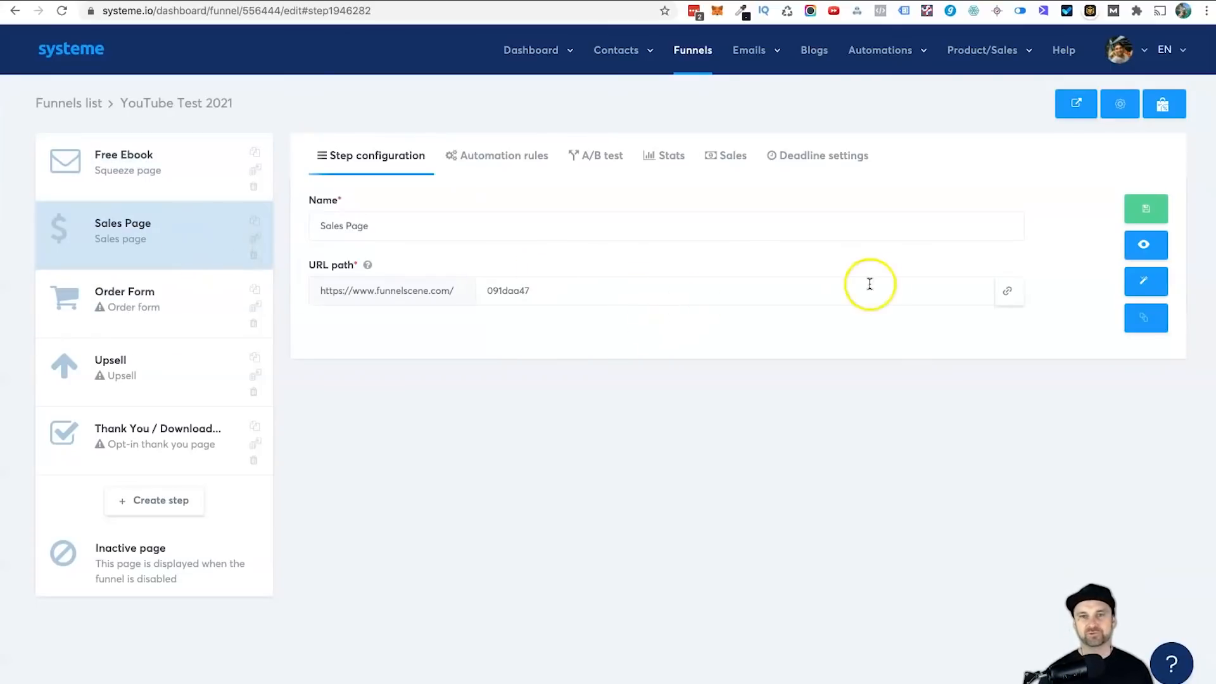
{"action": "mouse_move", "coordinate": [1145, 281]}
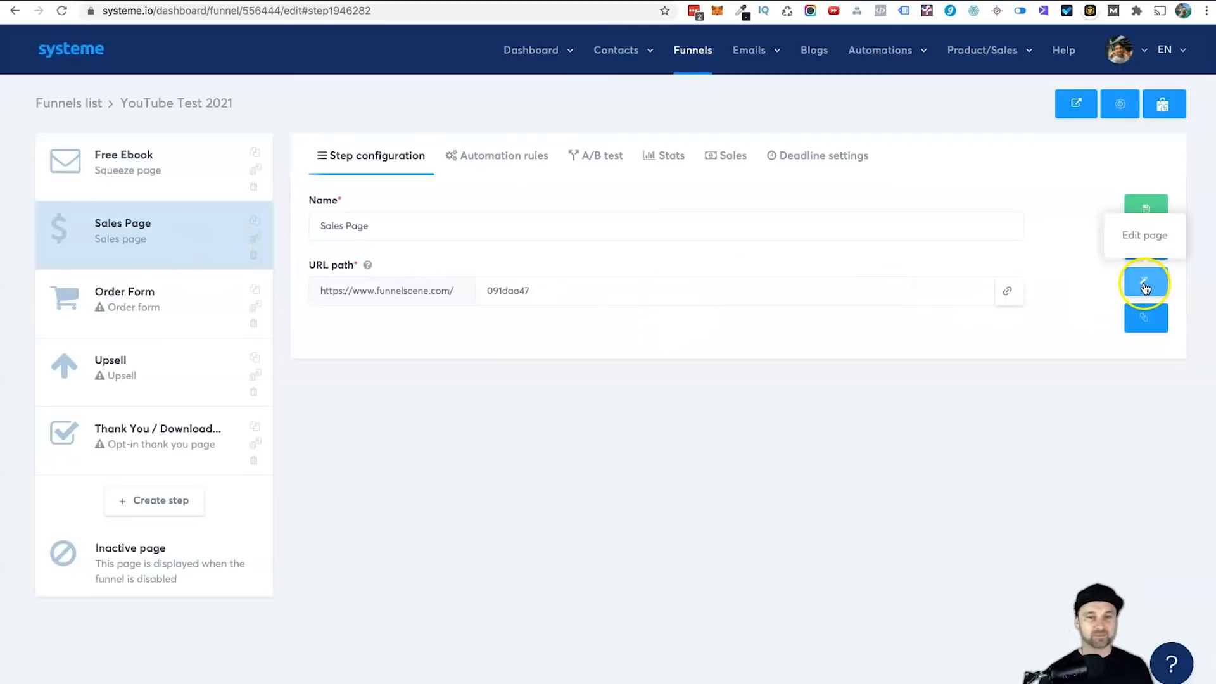
{"action": "left_click", "coordinate": [1145, 281]}
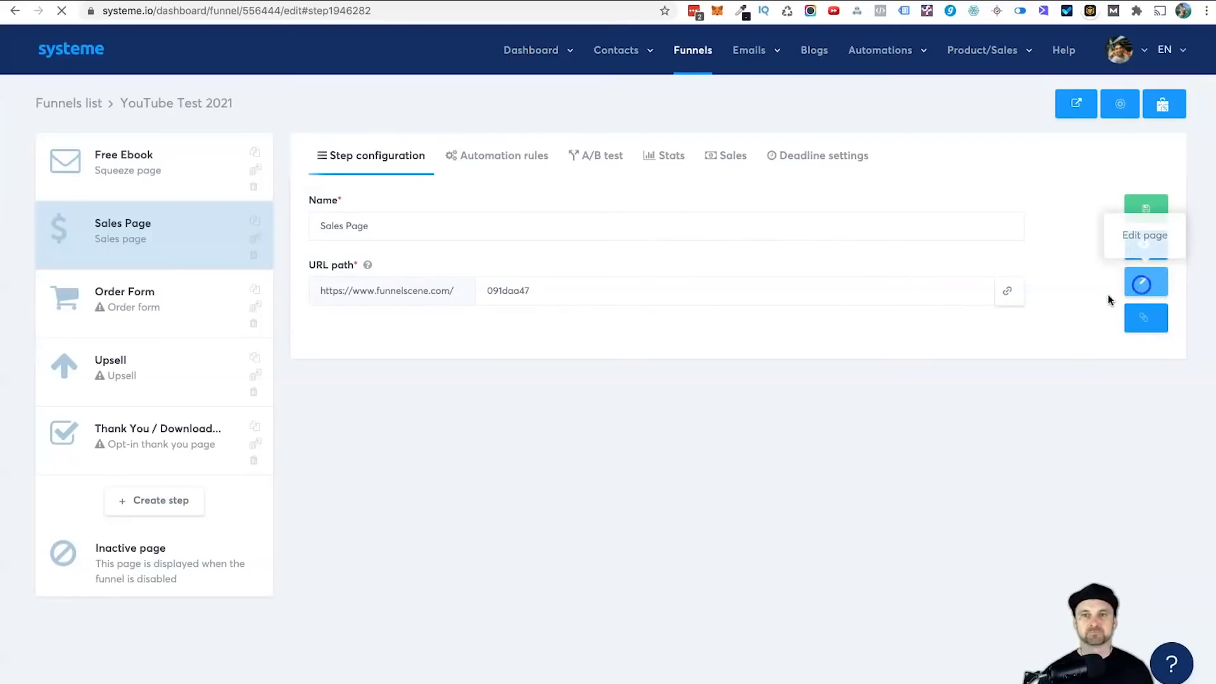
{"action": "left_click", "coordinate": [1144, 236]}
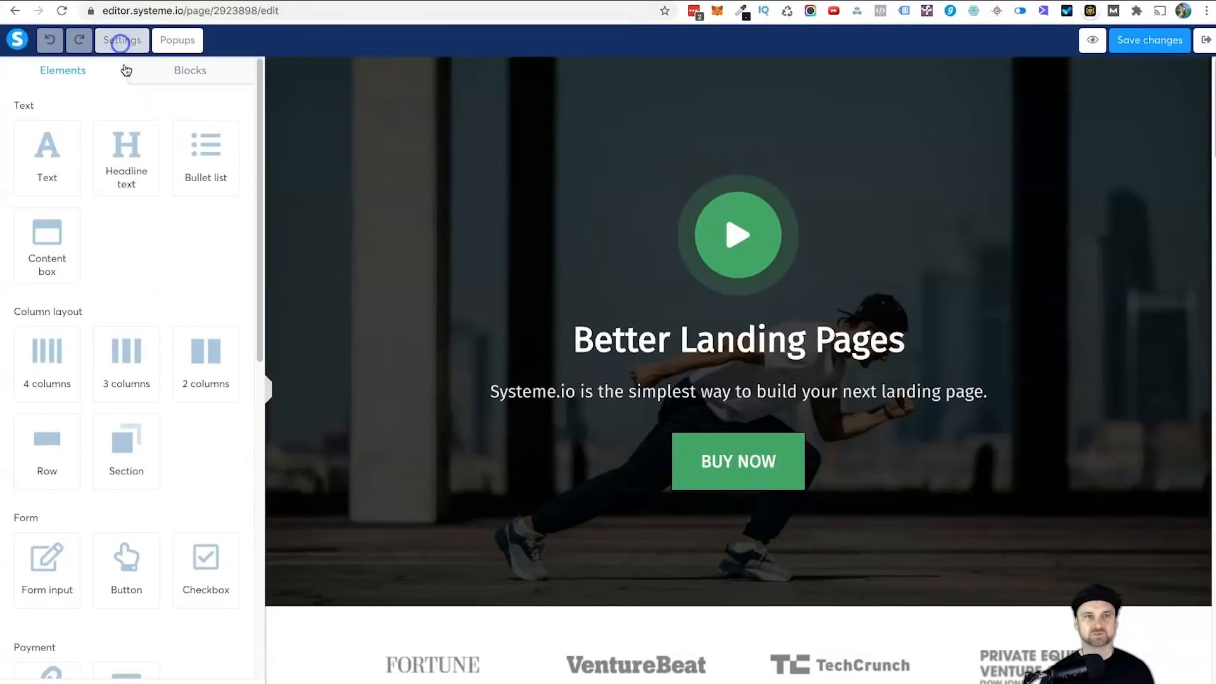
- Paste the Facebook Pixel code into the Sales Page's header code via Settings and save it
{"action": "left_click", "coordinate": [121, 39]}
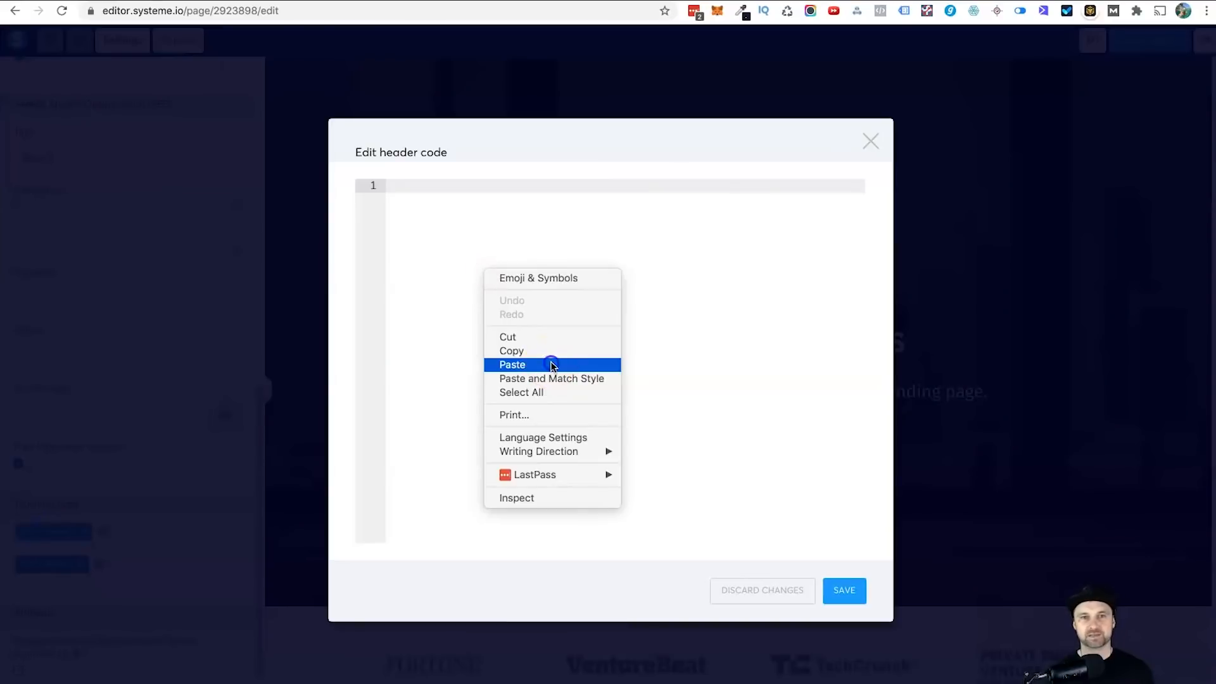
{"action": "left_click", "coordinate": [512, 365]}
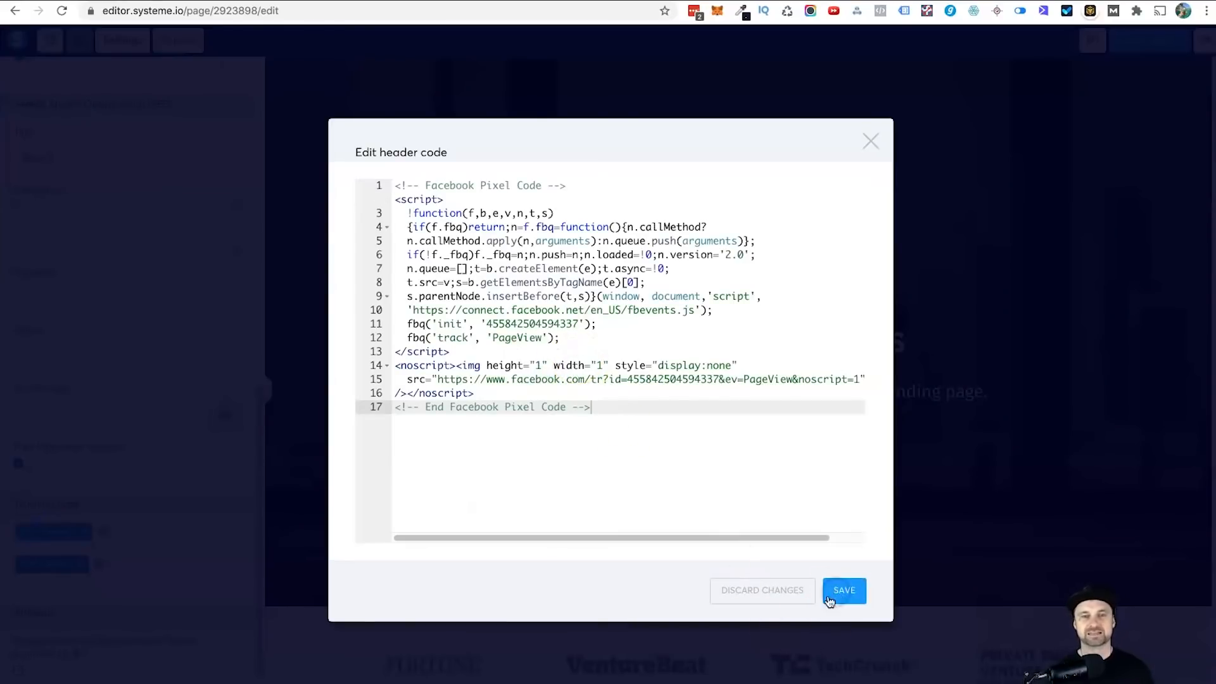
{"action": "left_click", "coordinate": [844, 590]}
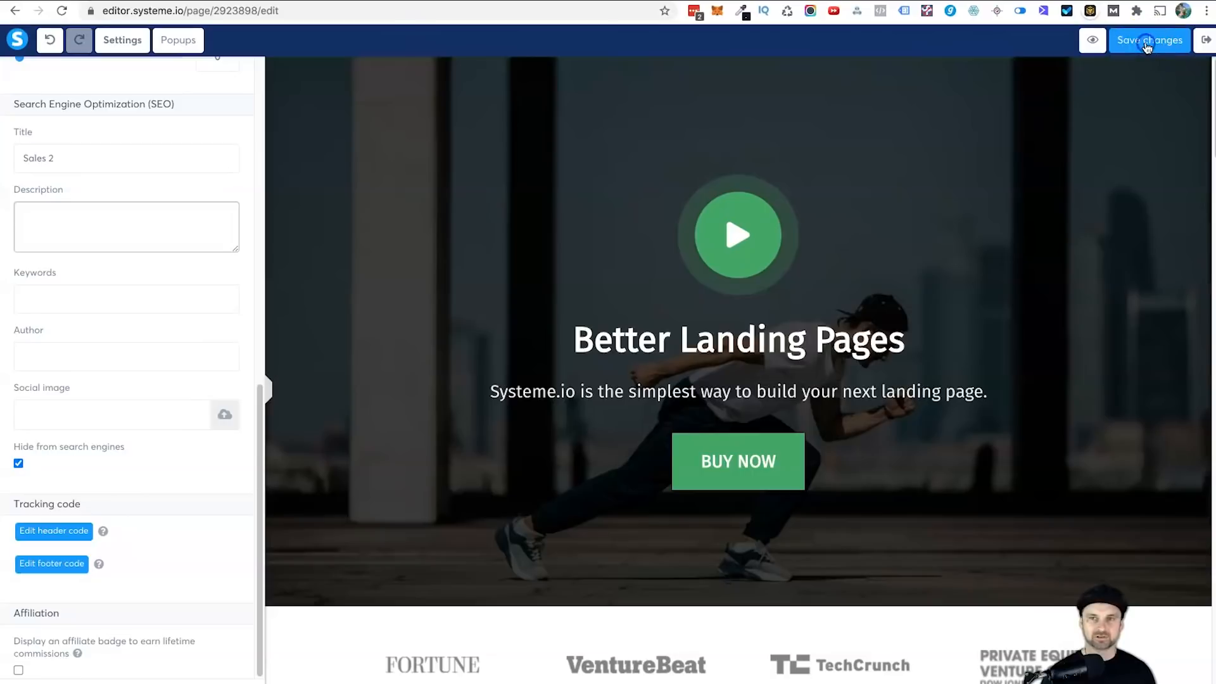